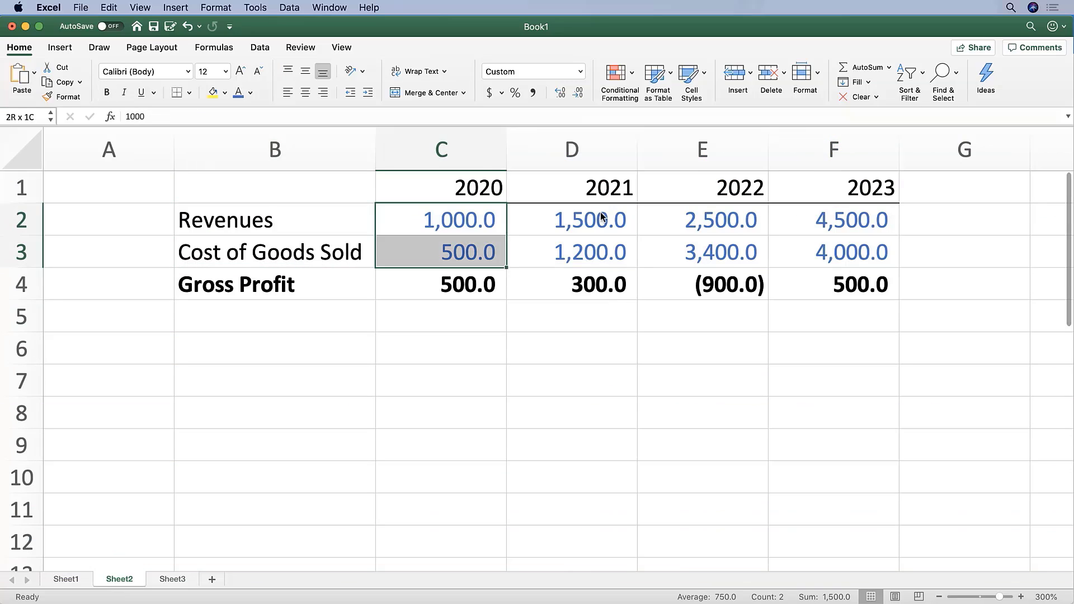
Compare Sheet2's Revenues and COGS range C2:F3 with Sheet3's formulas in E2 and F3.
drag(441, 220, 834, 251)
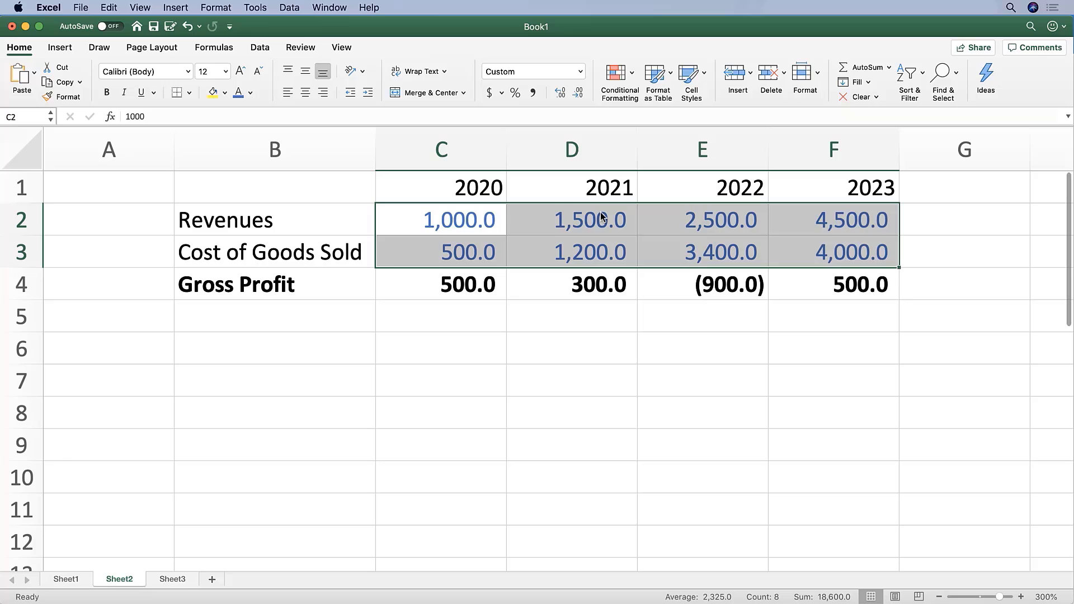
click(172, 579)
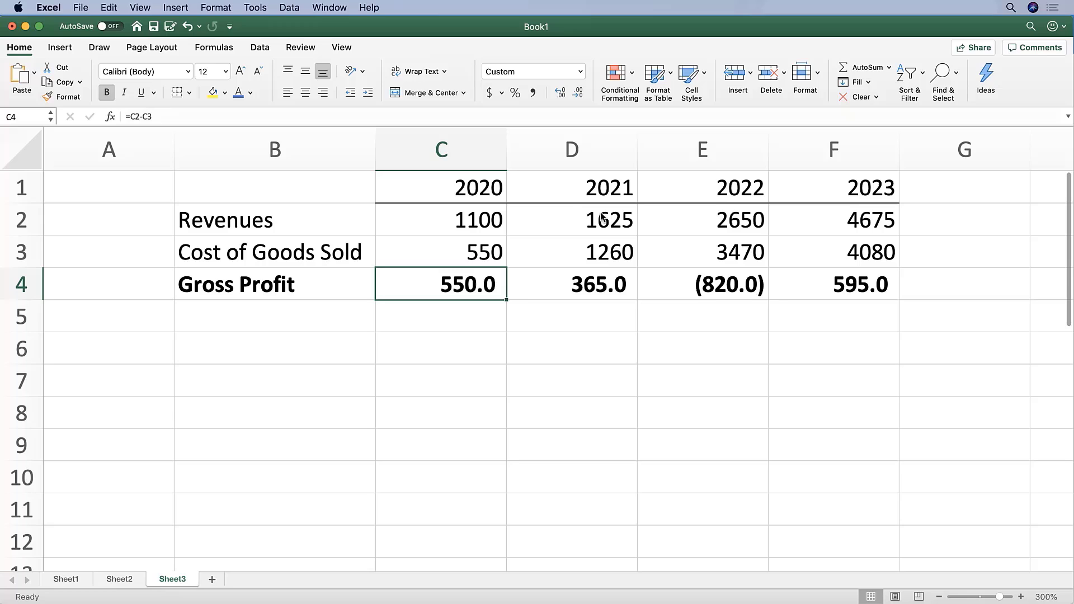
click(118, 580)
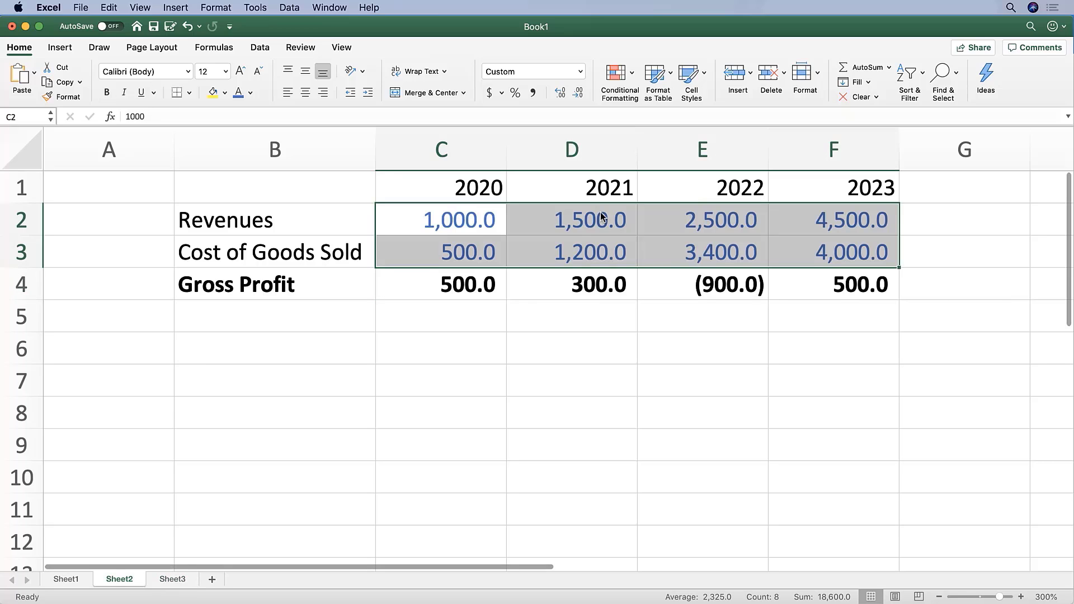
click(441, 220)
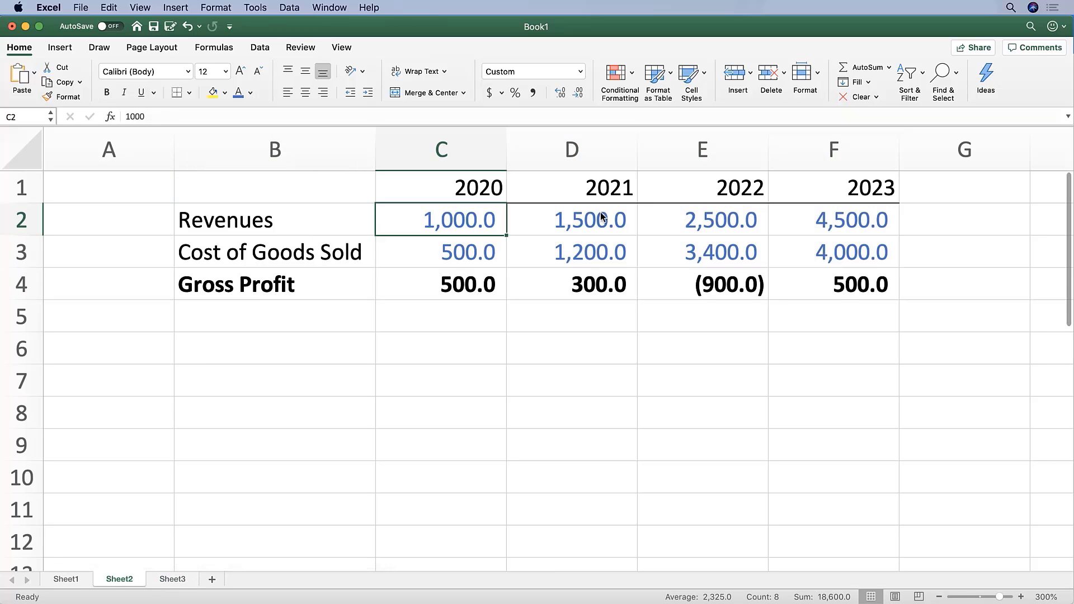
click(172, 579)
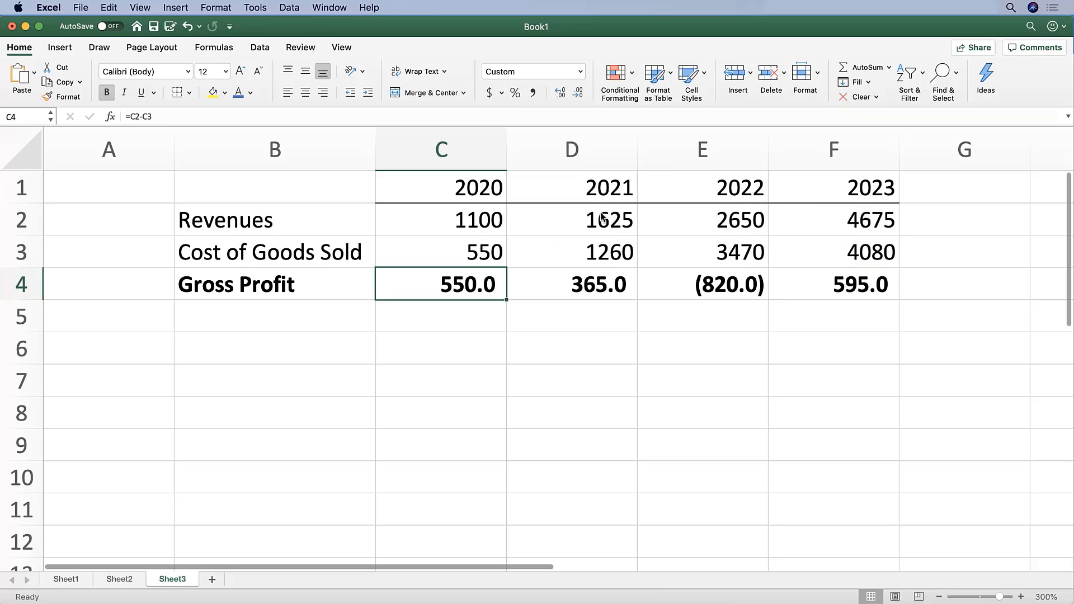
click(701, 219)
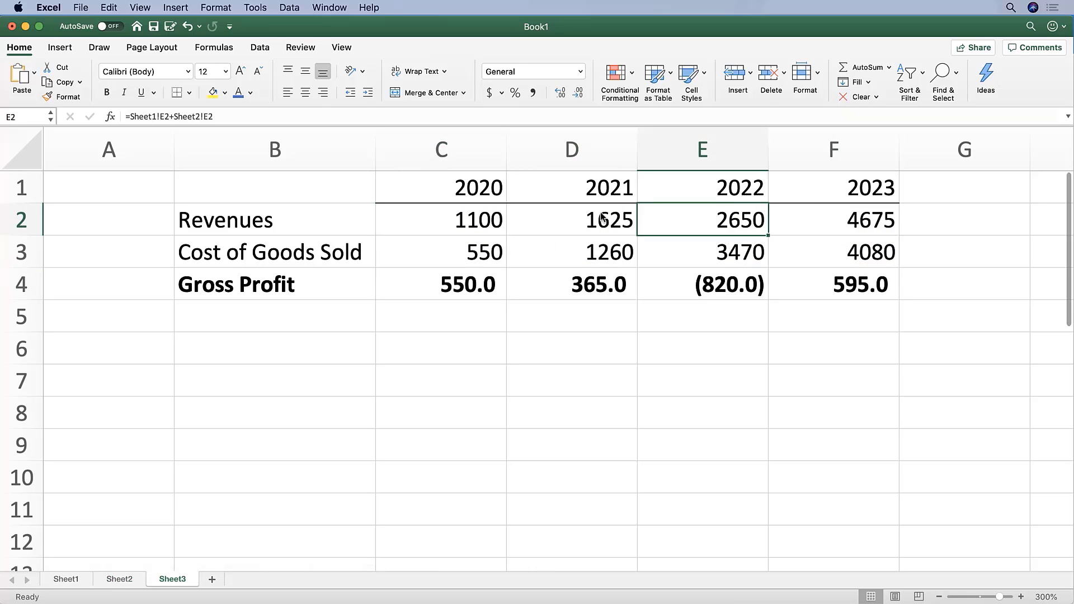
click(834, 251)
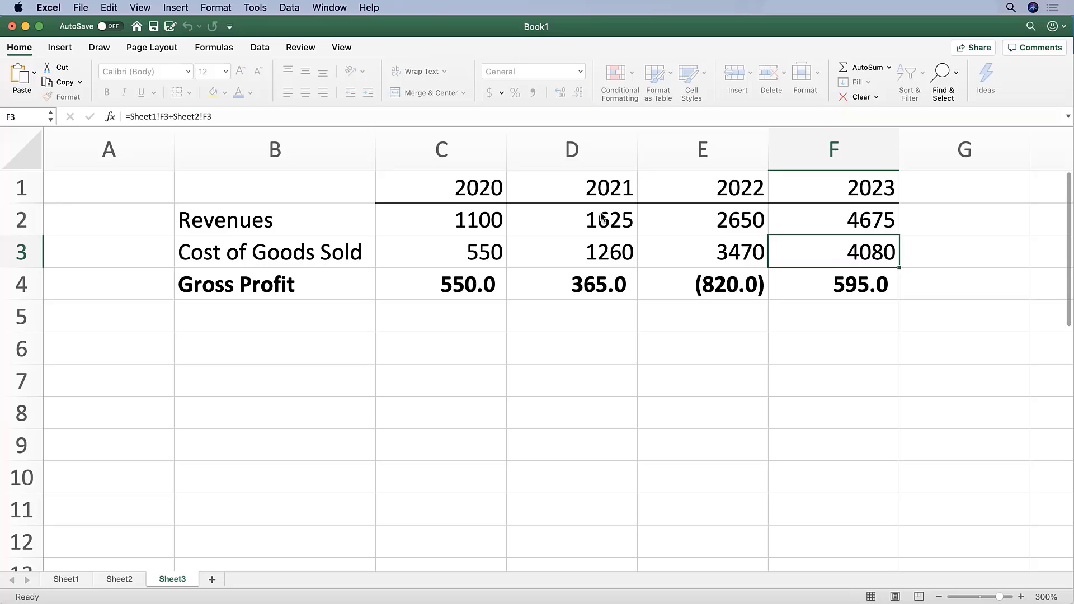
click(119, 579)
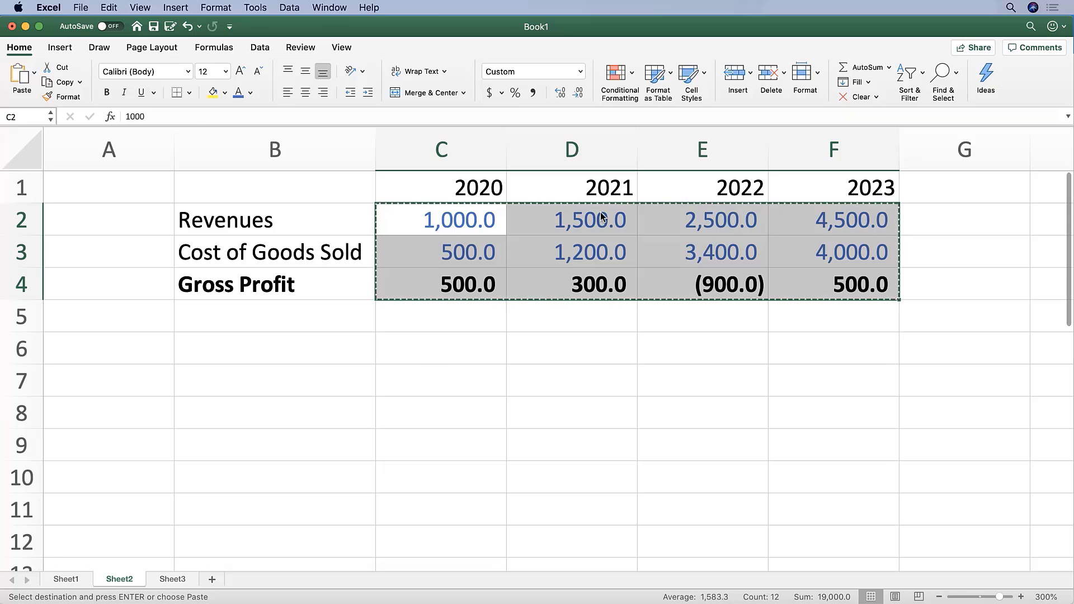
Go to Sheet3 and choose cell C2 as the destination for the copied figures.
click(172, 579)
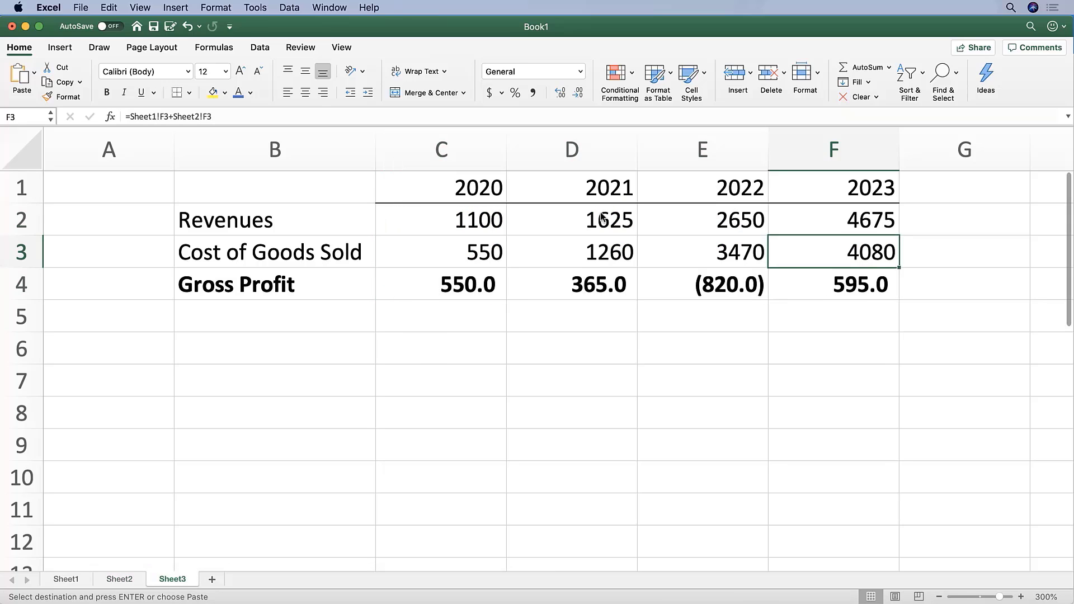
click(441, 251)
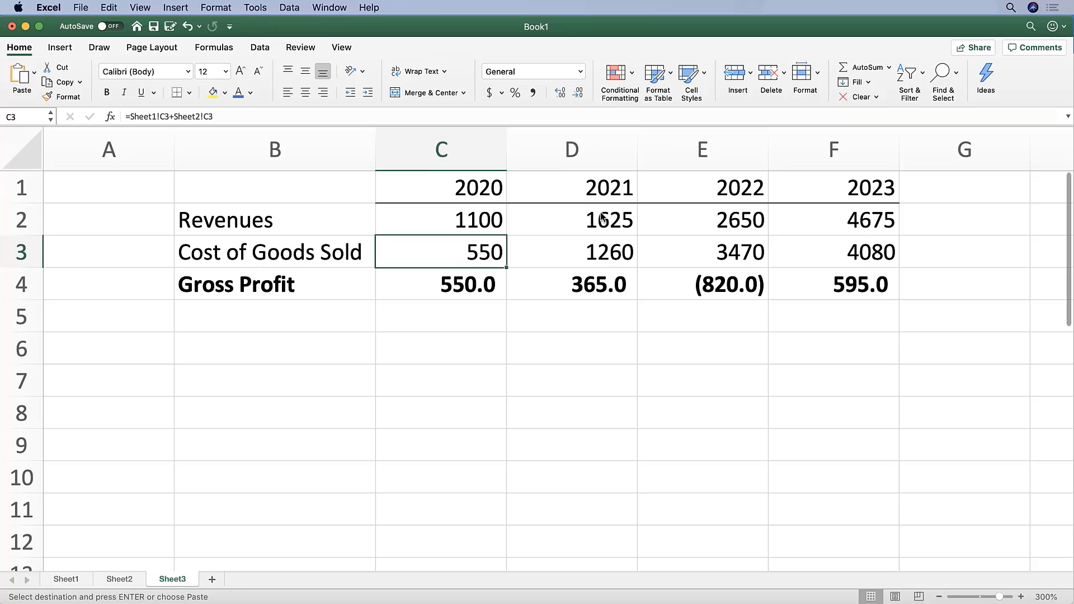
click(440, 219)
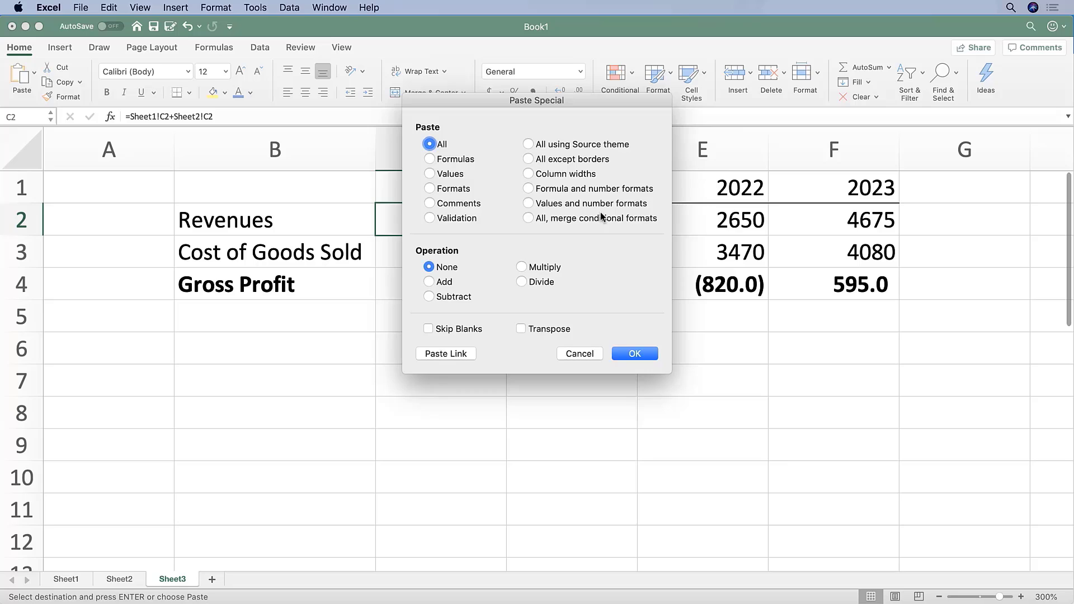
mouse_move(510, 126)
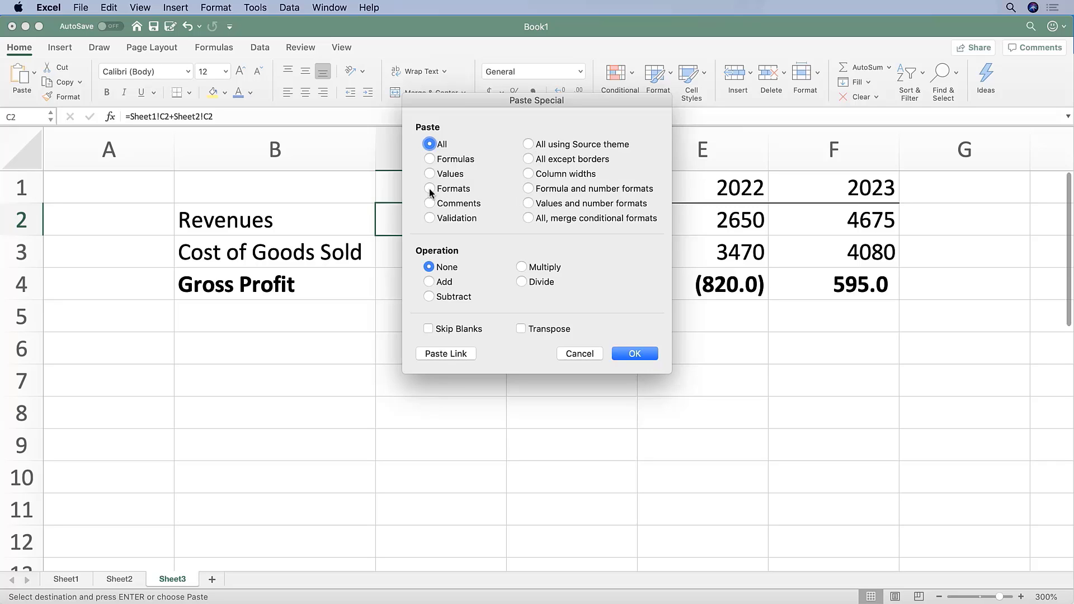
Paste Special only Sheet2's formats onto Sheet3's figures starting at C2.
click(429, 189)
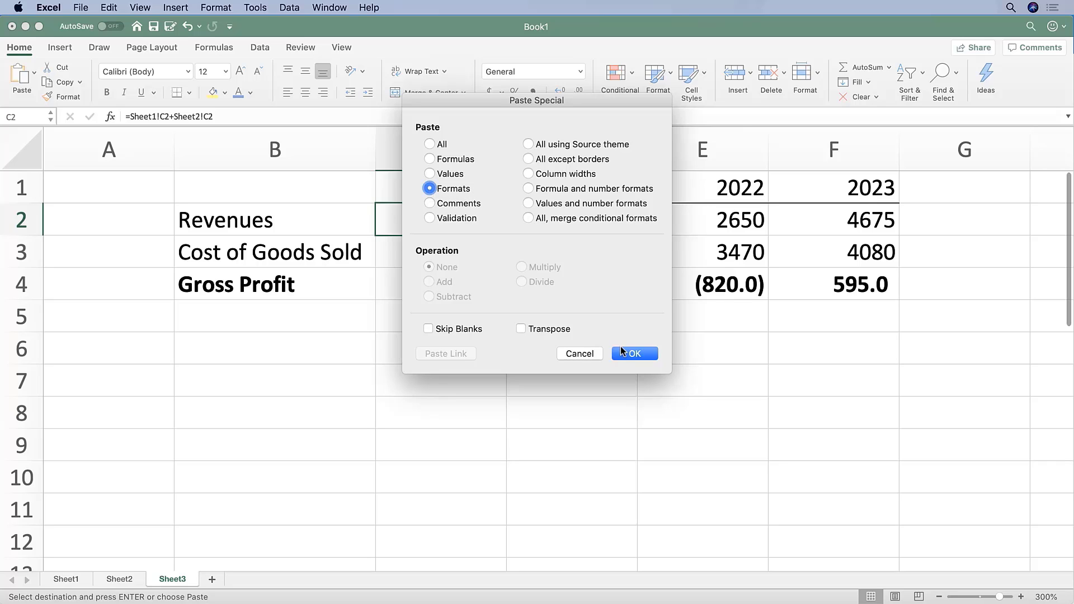
click(633, 354)
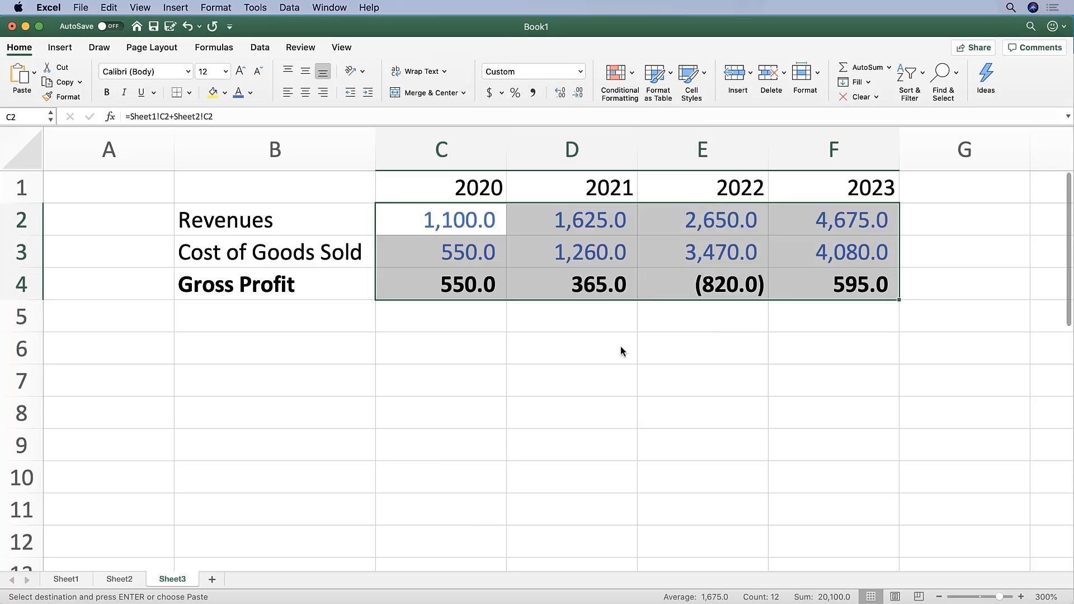
Make Sheet3's Revenues and COGS figures in C2:F3 green with the theme font color.
double_click(440, 220)
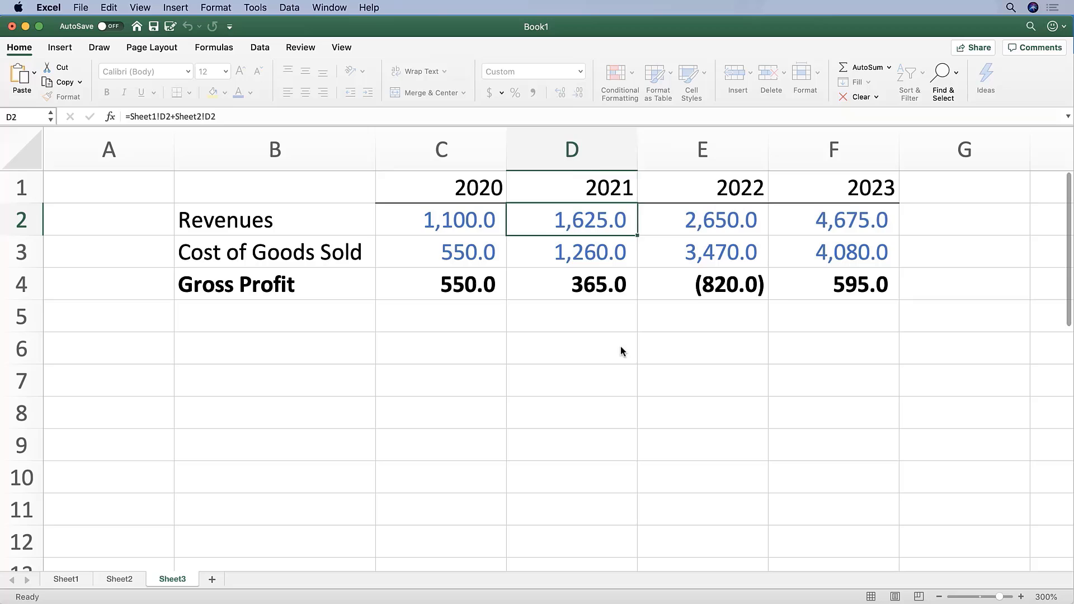
drag(441, 220, 834, 251)
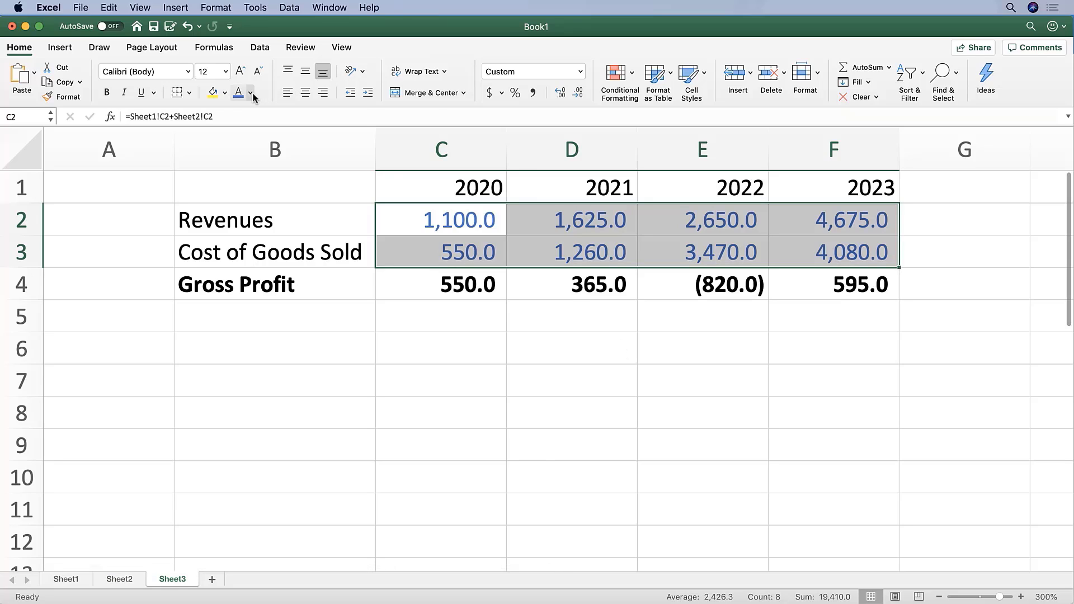
click(250, 92)
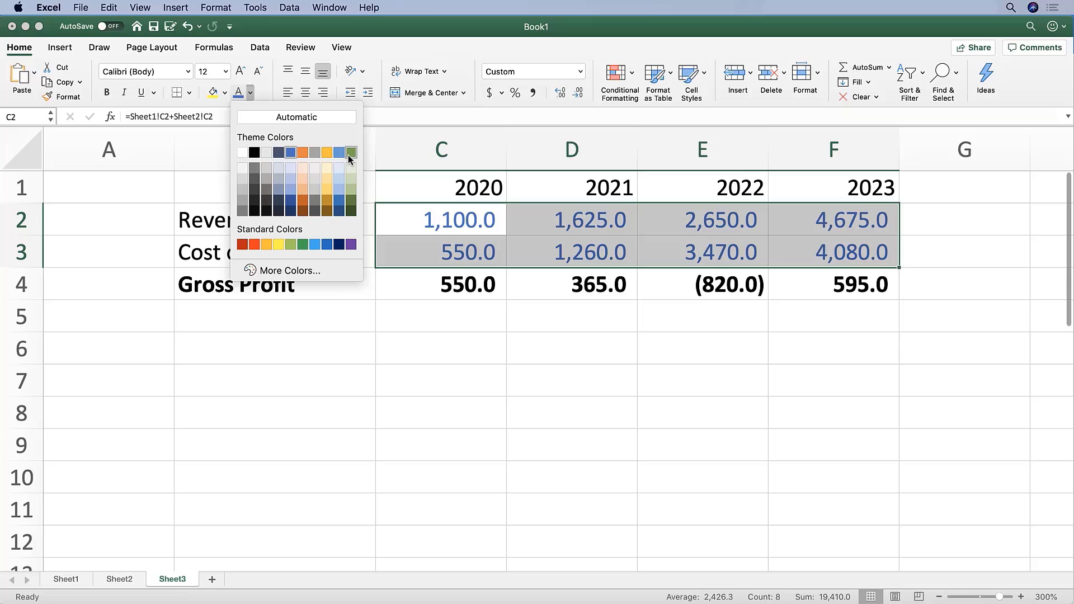
click(348, 152)
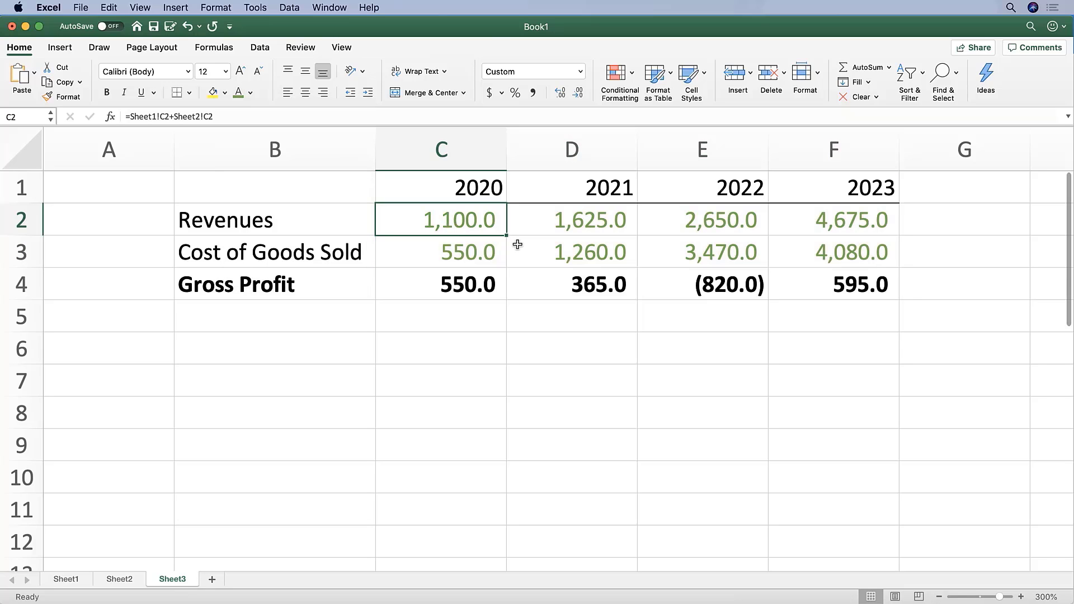